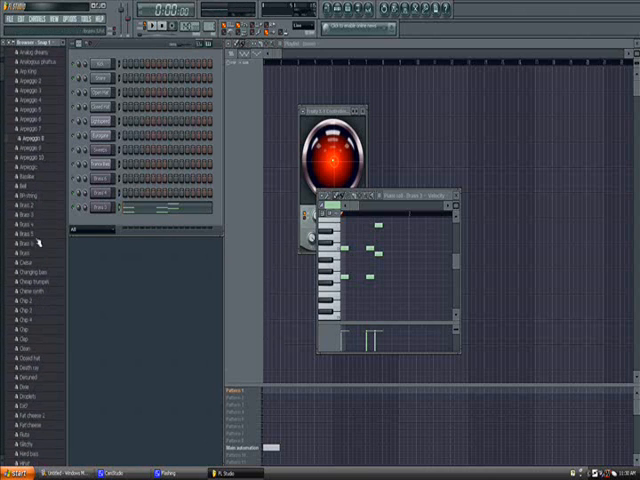
# Step: Add the Pattern 1 brass melody as a clip at bar 1 of the playlist
pyautogui.scroll(-3)
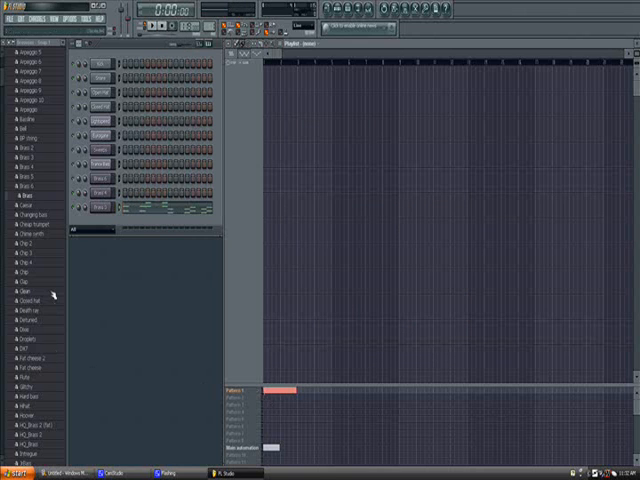
# Step: Drag Pure bass 6 from the browser into the channel rack, with Pattern 2 current
pyautogui.scroll(-3)
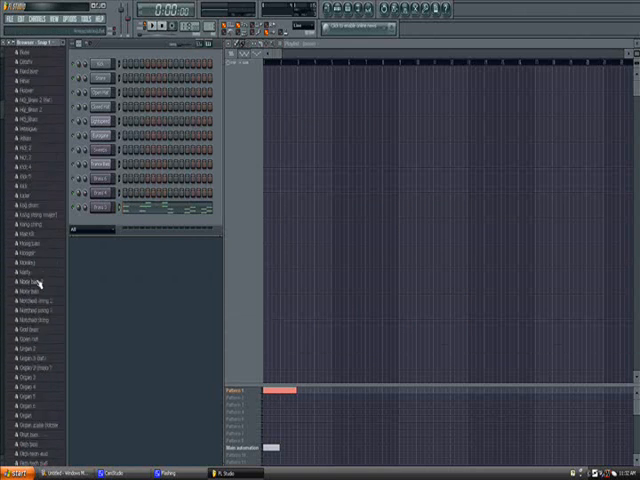
pyautogui.scroll(-3)
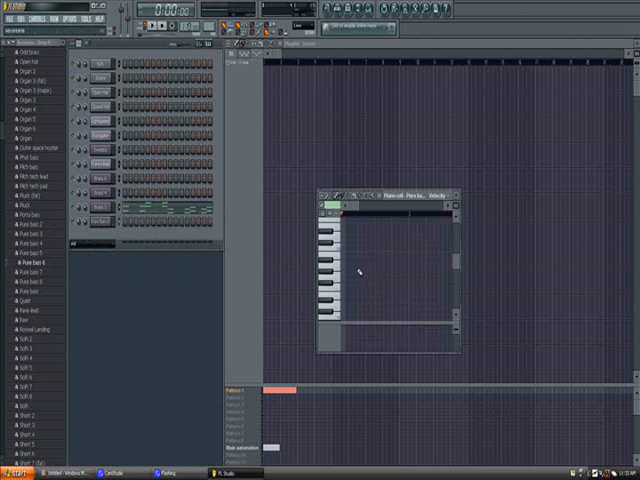
pyautogui.click(350, 248)
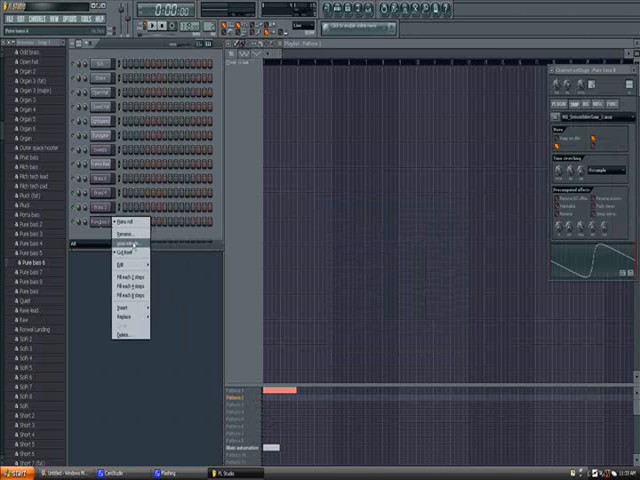
pyautogui.click(127, 225)
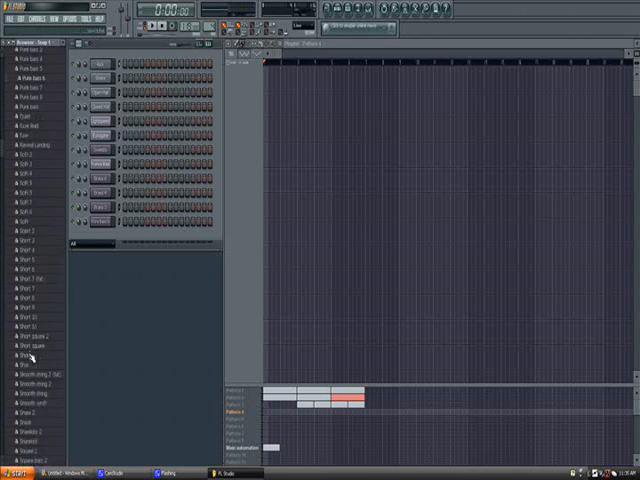
# Step: Browse down to the square and string instrument presets while empty Pattern 4 is current
pyautogui.scroll(-3)
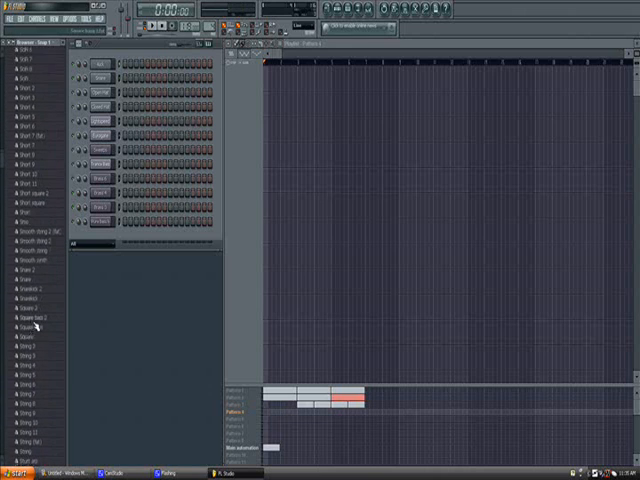